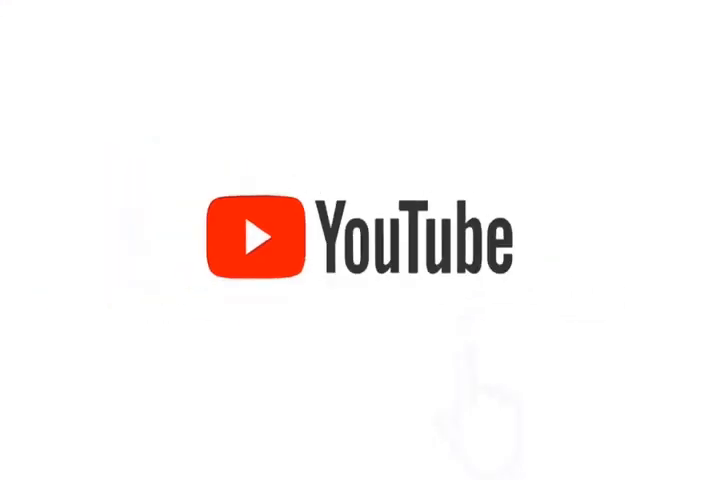
left_click(476, 238)
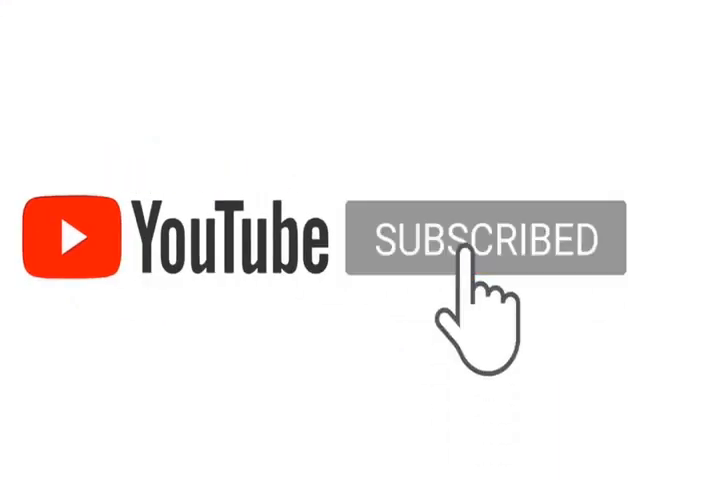